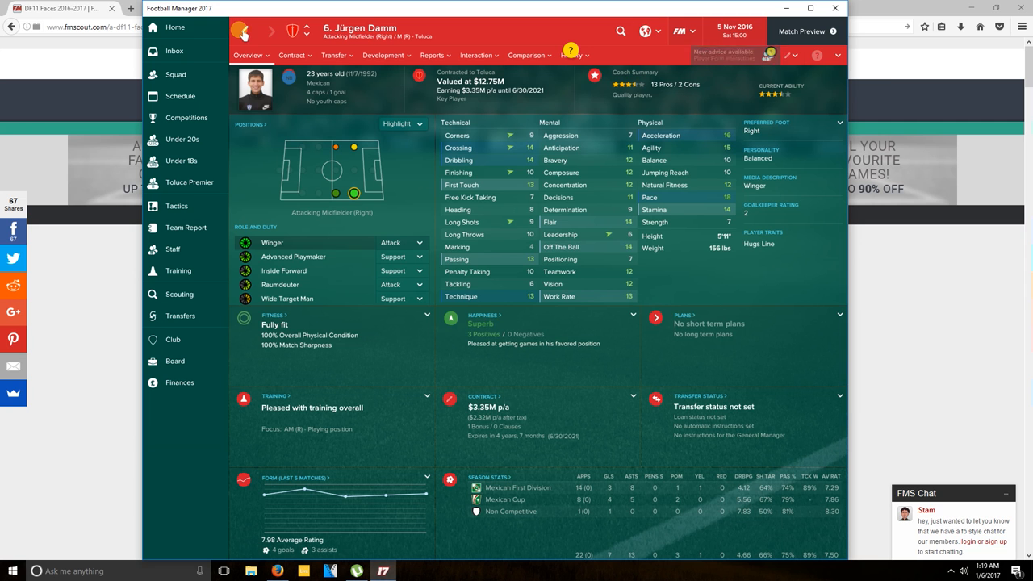
Go back from the player profile to Toluca's club home overview
click(175, 26)
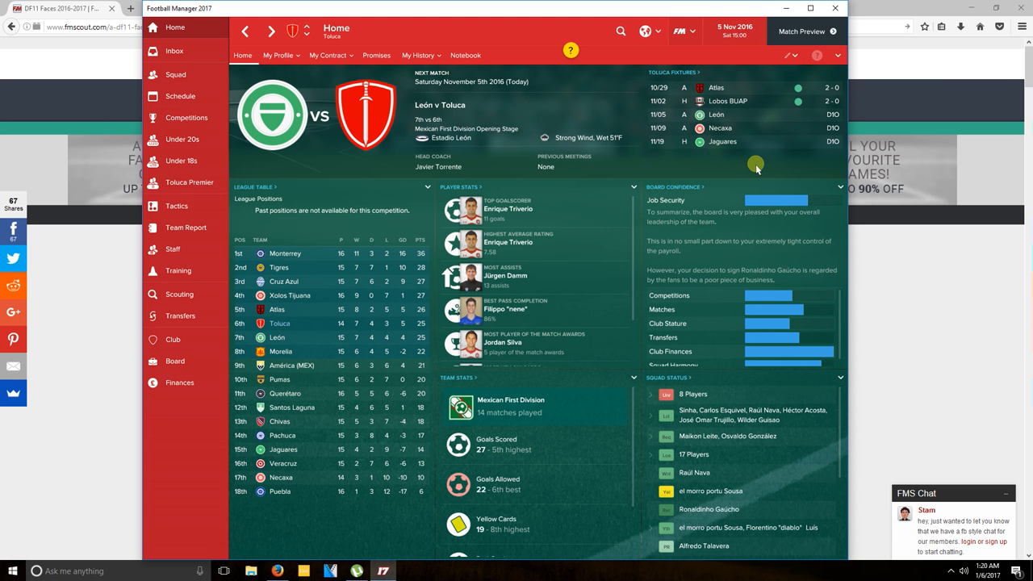
mouse_move(100, 271)
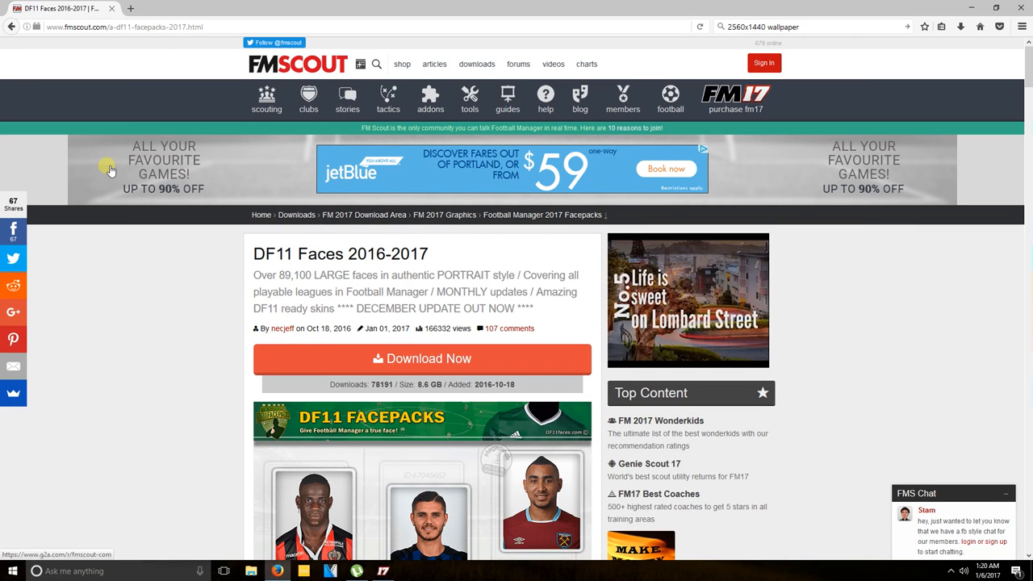
mouse_move(868, 515)
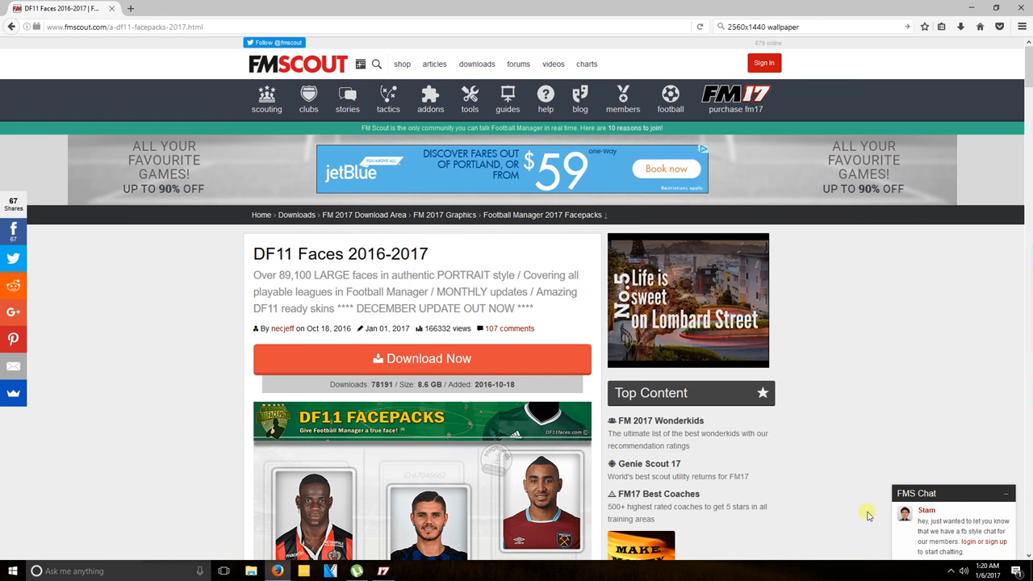
mouse_move(77, 313)
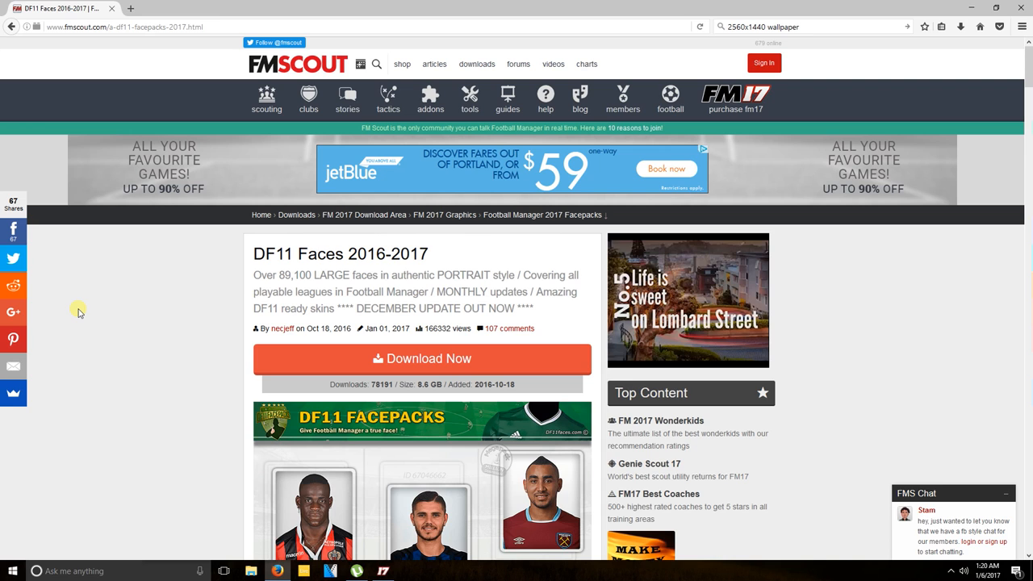
mouse_move(429, 100)
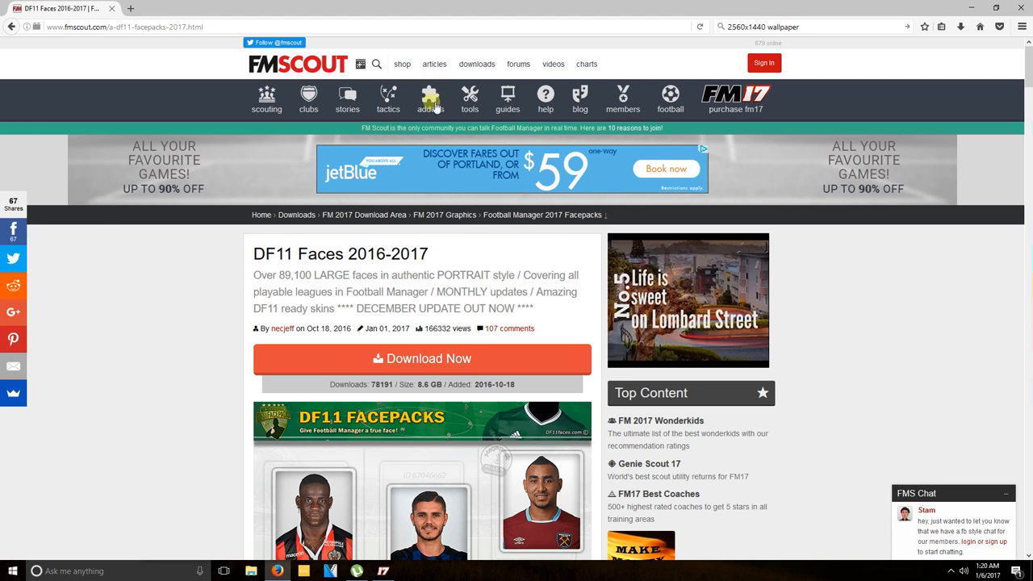
click(429, 100)
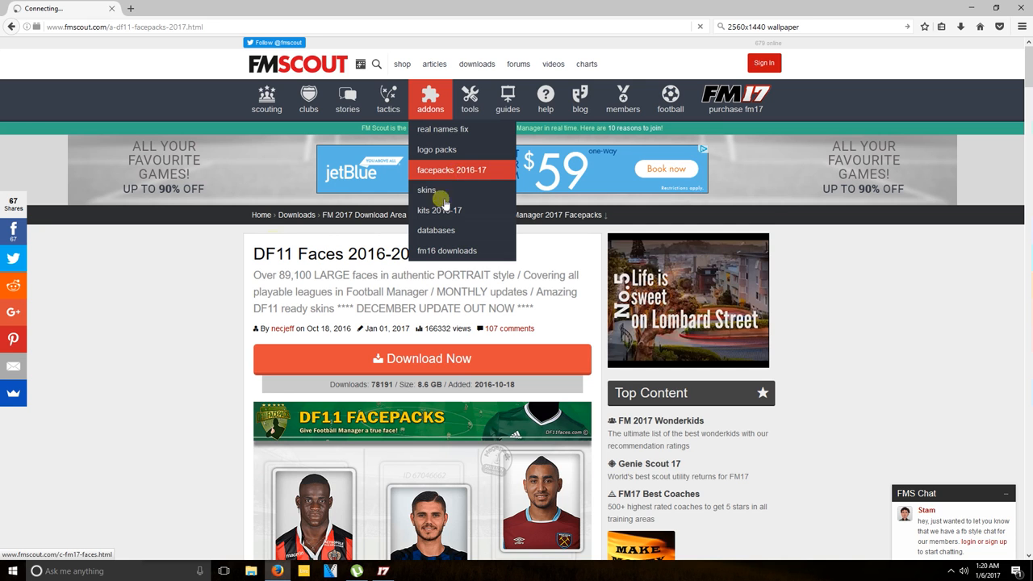
click(452, 169)
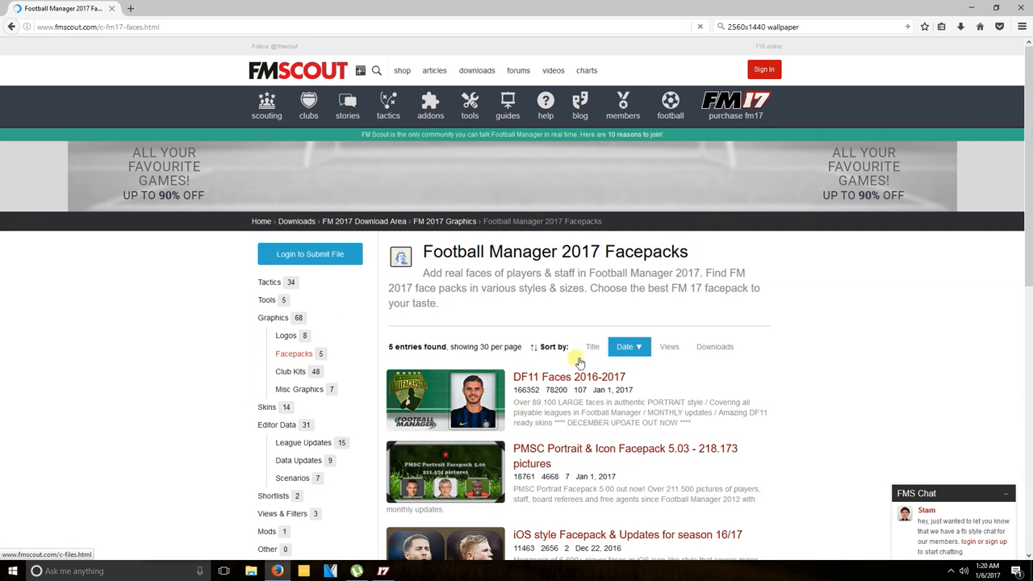
mouse_move(717, 358)
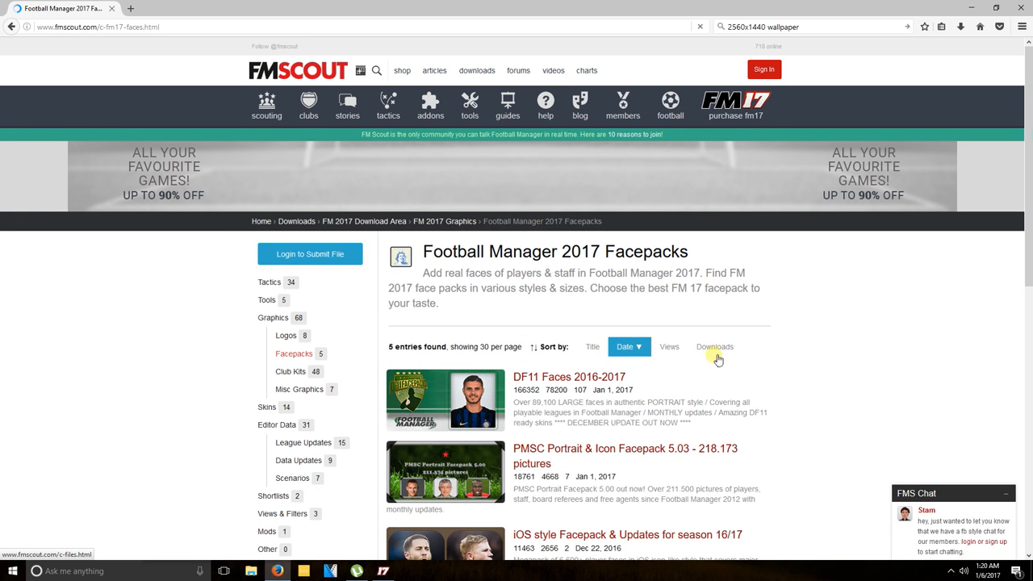
mouse_move(713, 352)
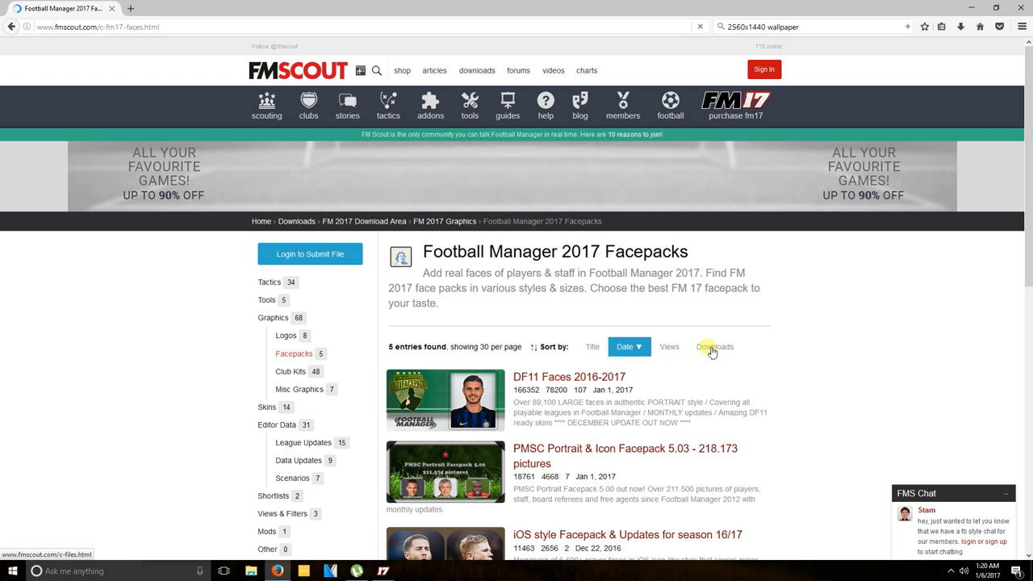
click(713, 345)
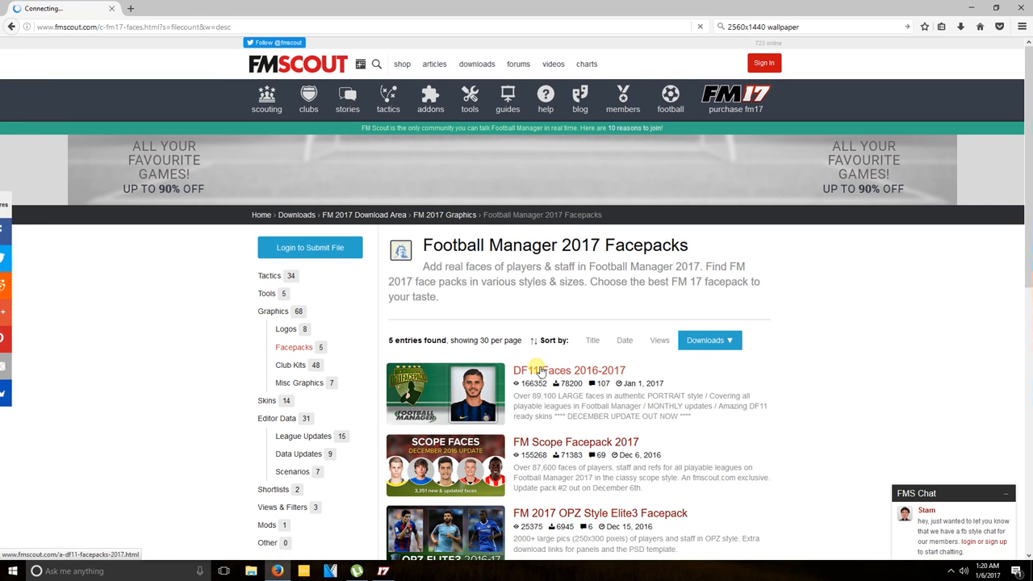
click(568, 369)
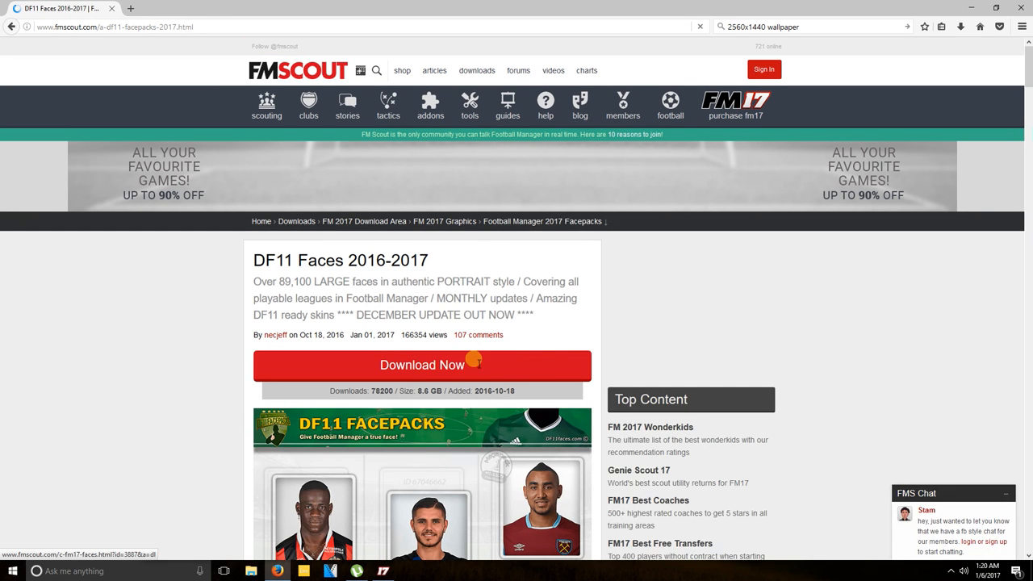
Go to the DF11 Megapack download page and review its cloud, torrent and browser download options
click(421, 364)
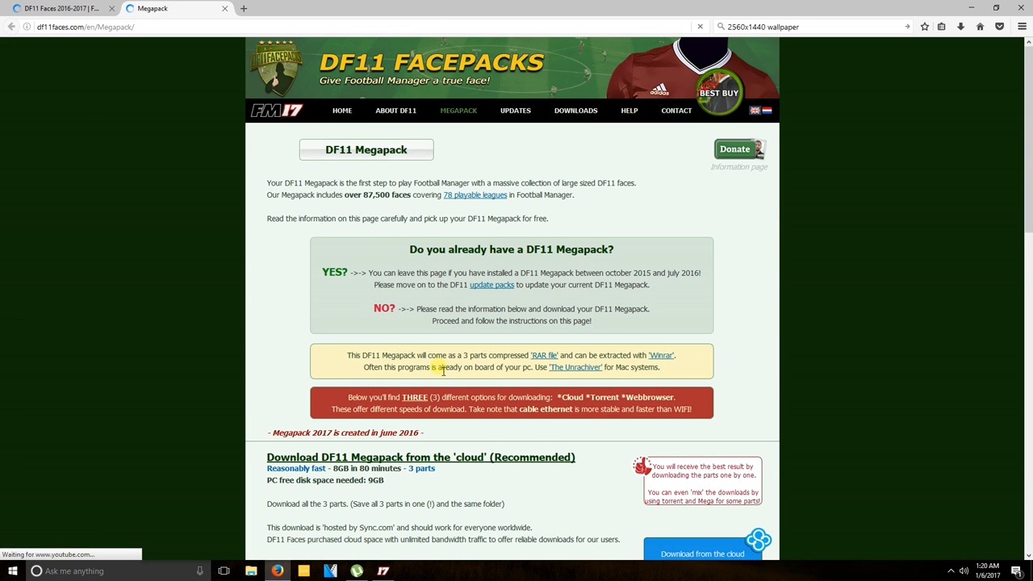
scroll(down, 3)
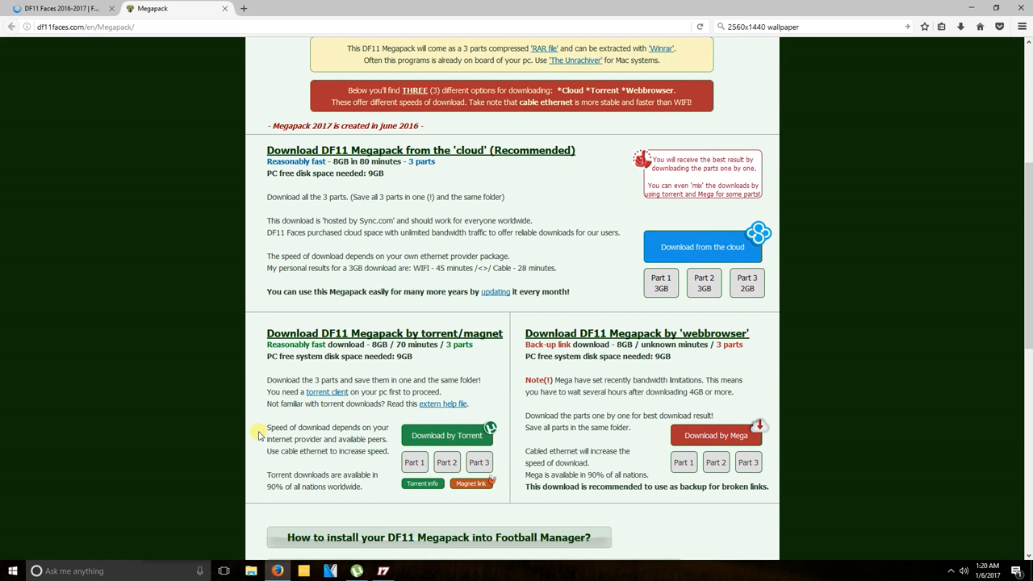
scroll(down, 3)
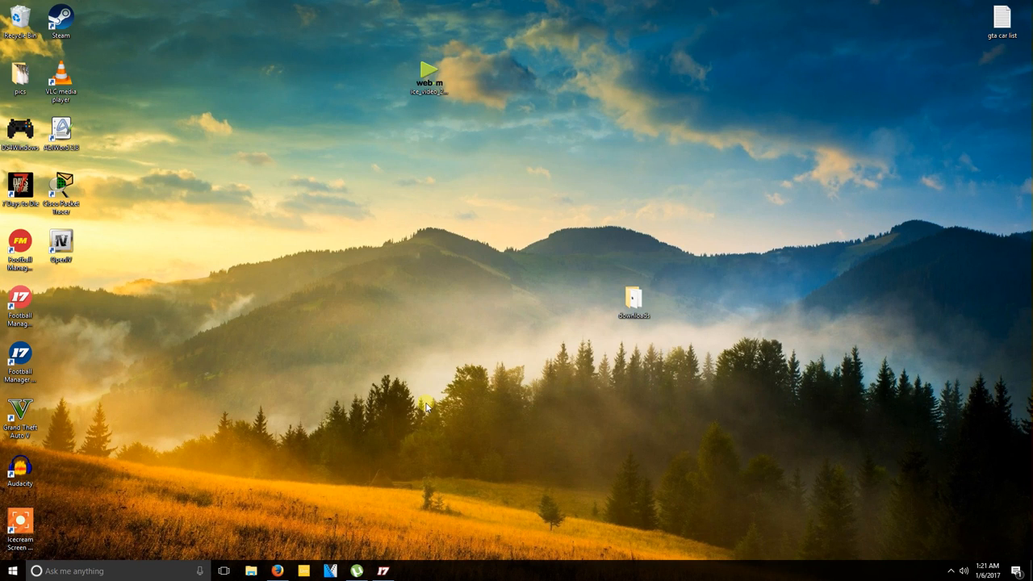
Enter the desktop downloads folder and bring up the context menu for DF11 Megapack.part1
click(632, 303)
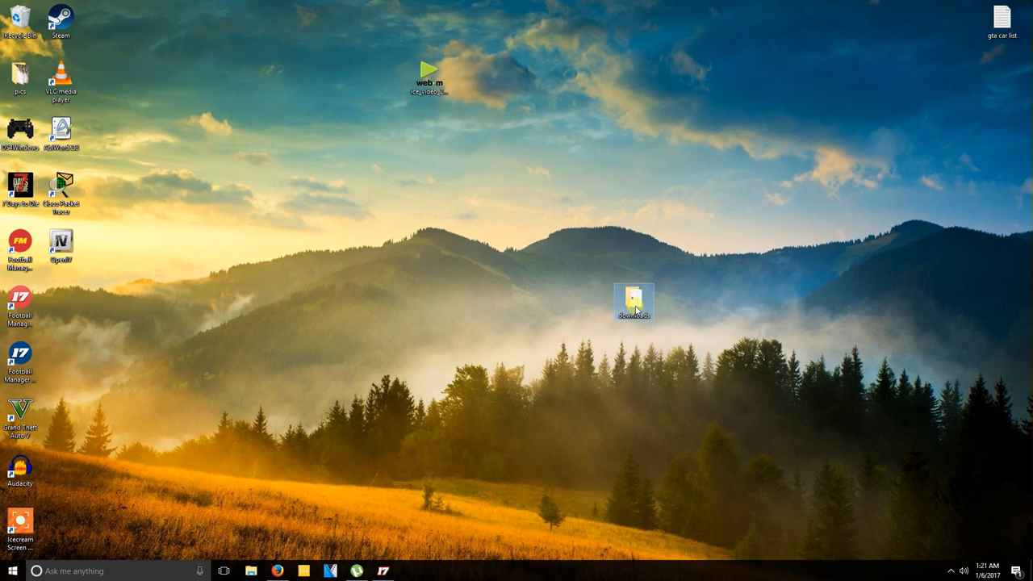
double_click(633, 300)
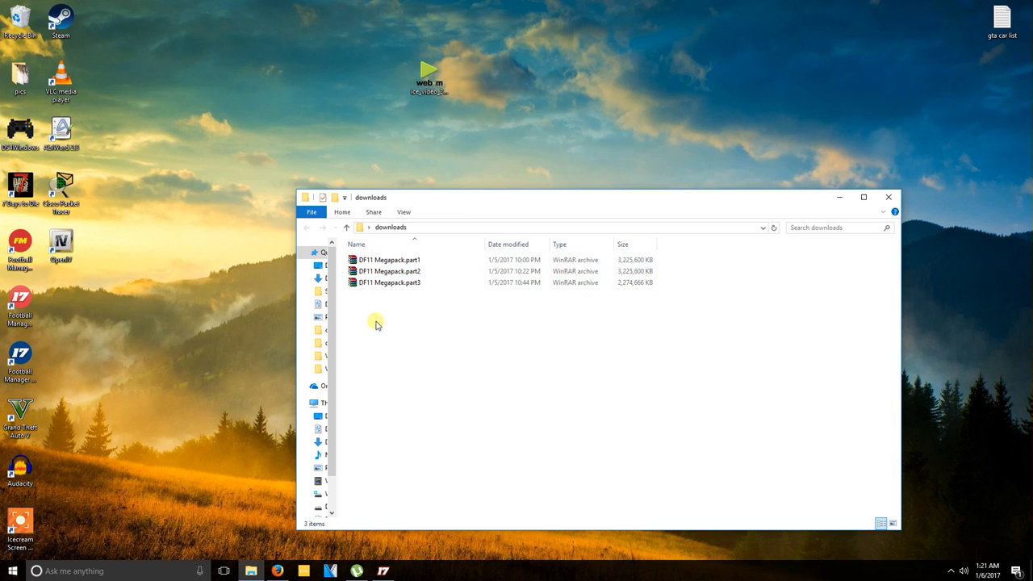
right_click(389, 258)
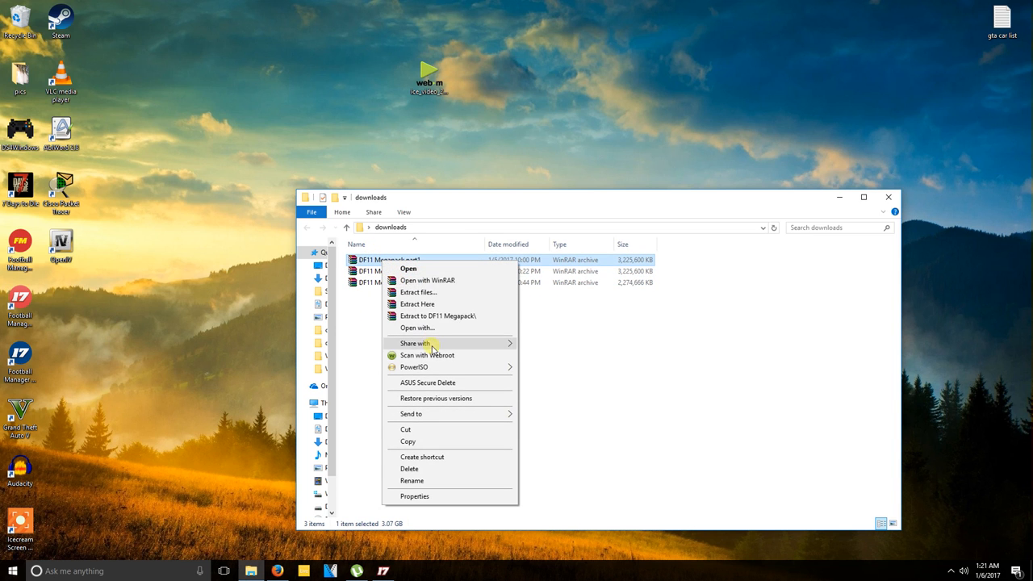
mouse_move(442, 292)
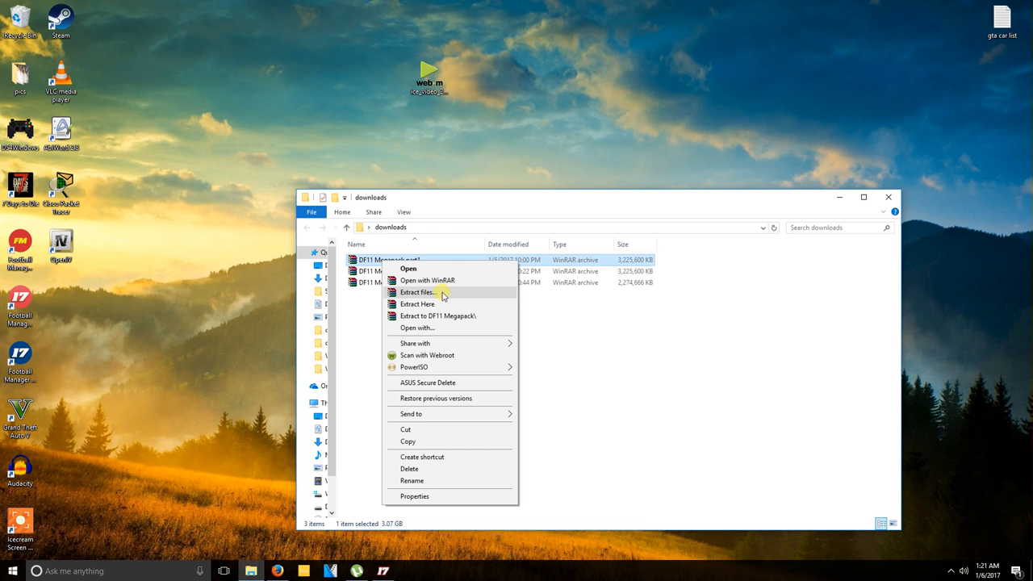
Extract Megapack.part1 into Documents\Sports Interactive\Football Manager 2017\graphics
click(416, 290)
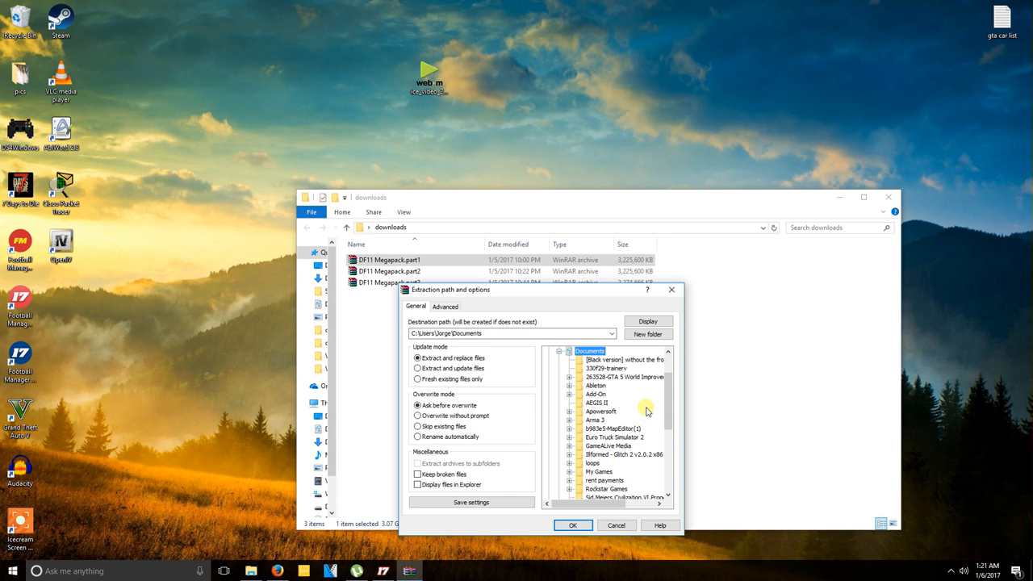
scroll(down, 3)
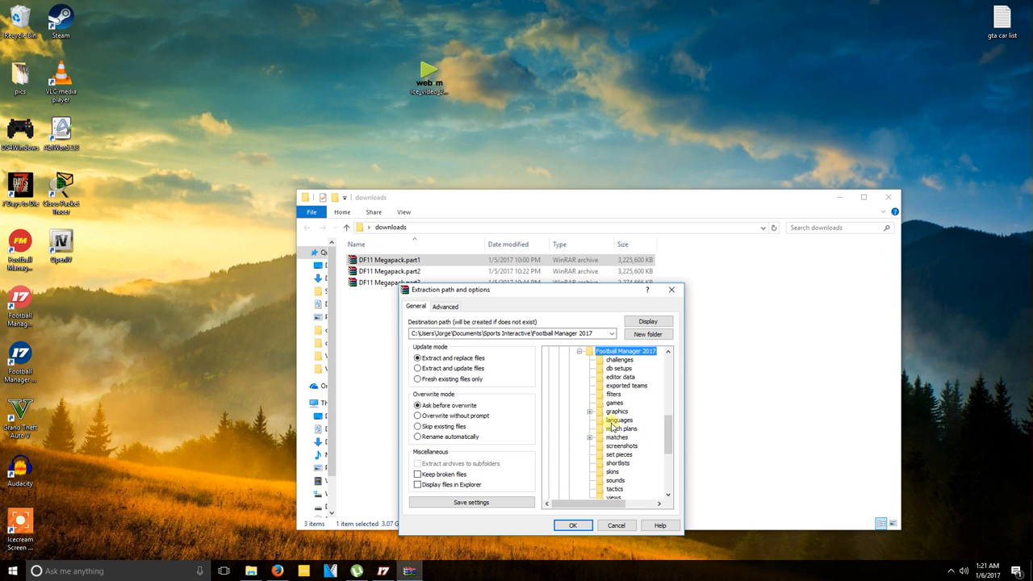
click(616, 412)
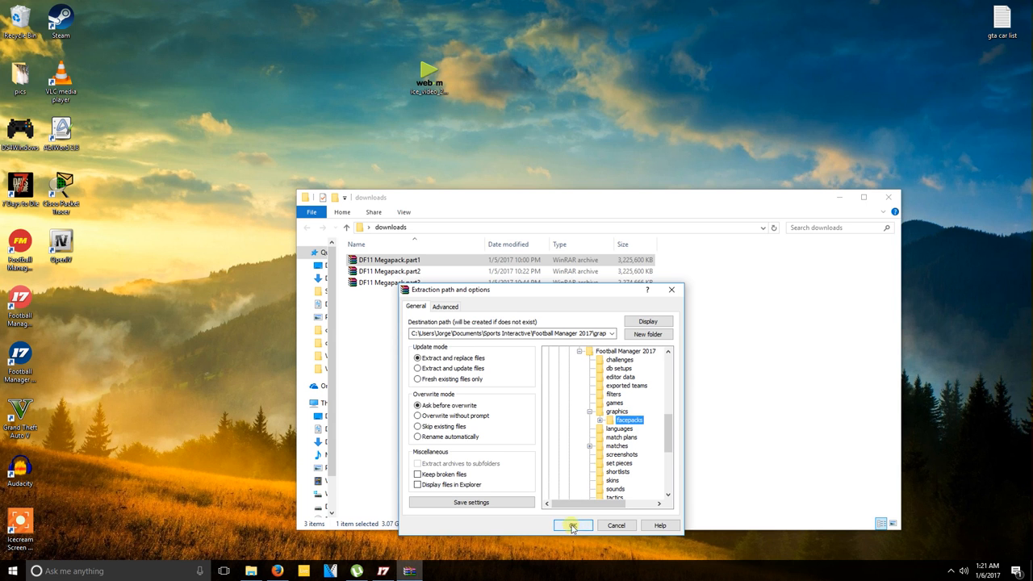
click(573, 526)
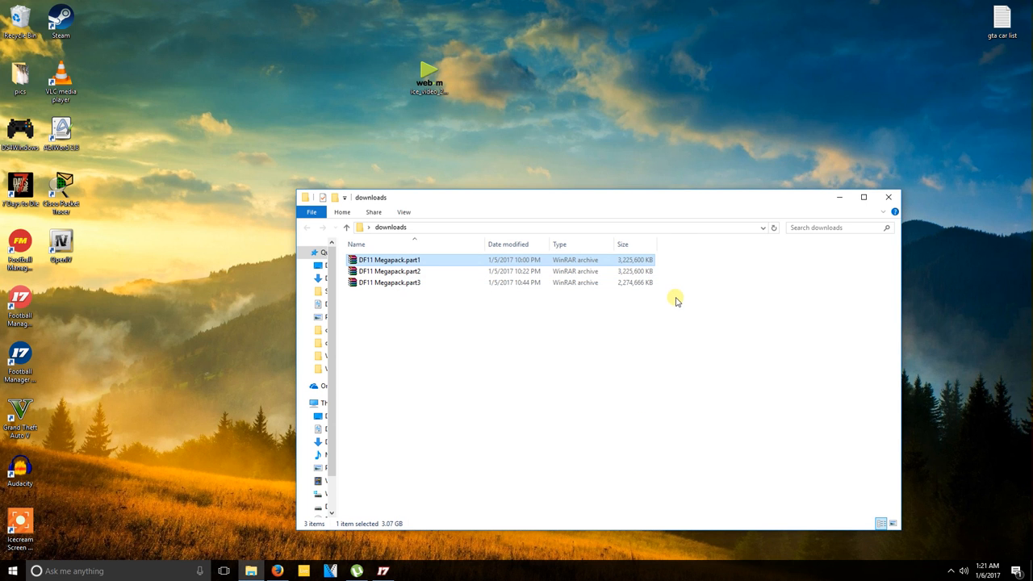
mouse_move(535, 392)
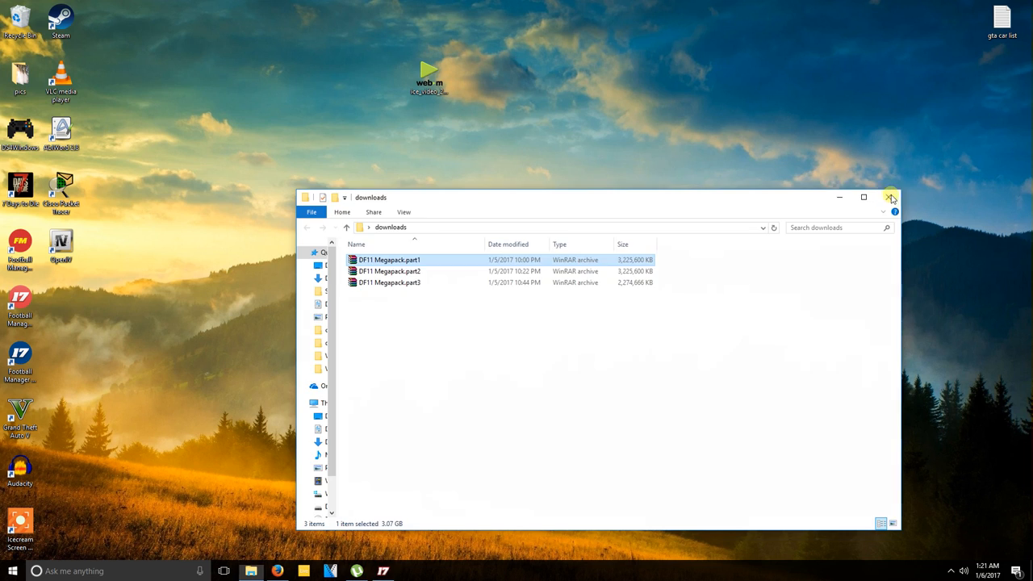
Close the downloads folder and bring up the game's FM main menu
click(891, 197)
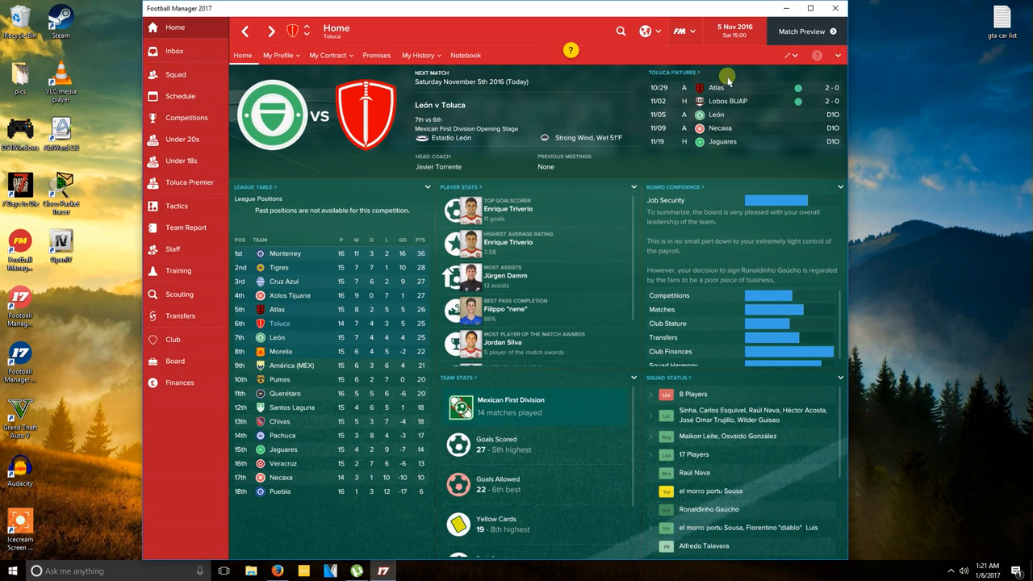
click(678, 30)
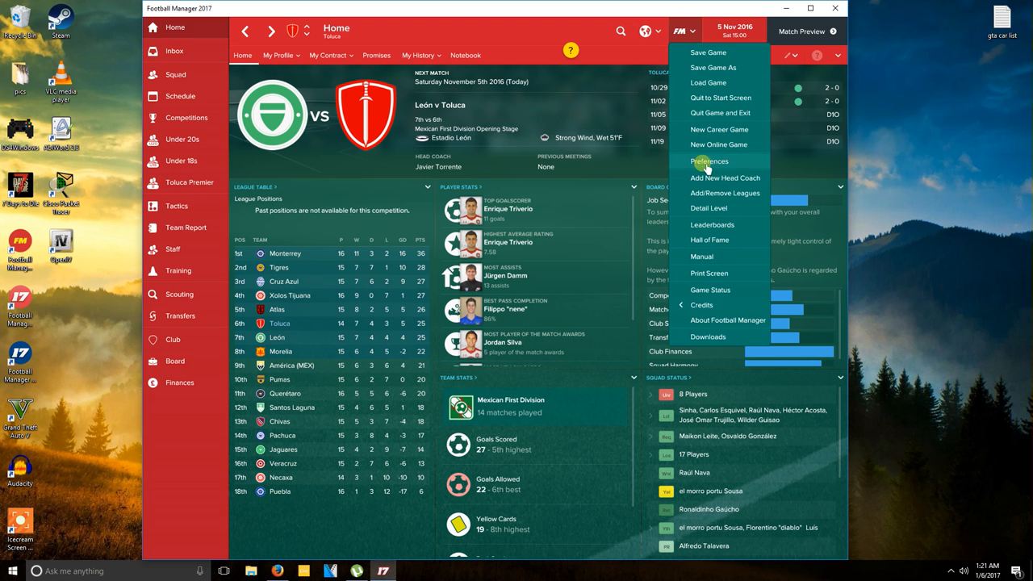
In Interface preferences, untick page caching, keep Reload skin ticked, and reload the skin
click(709, 162)
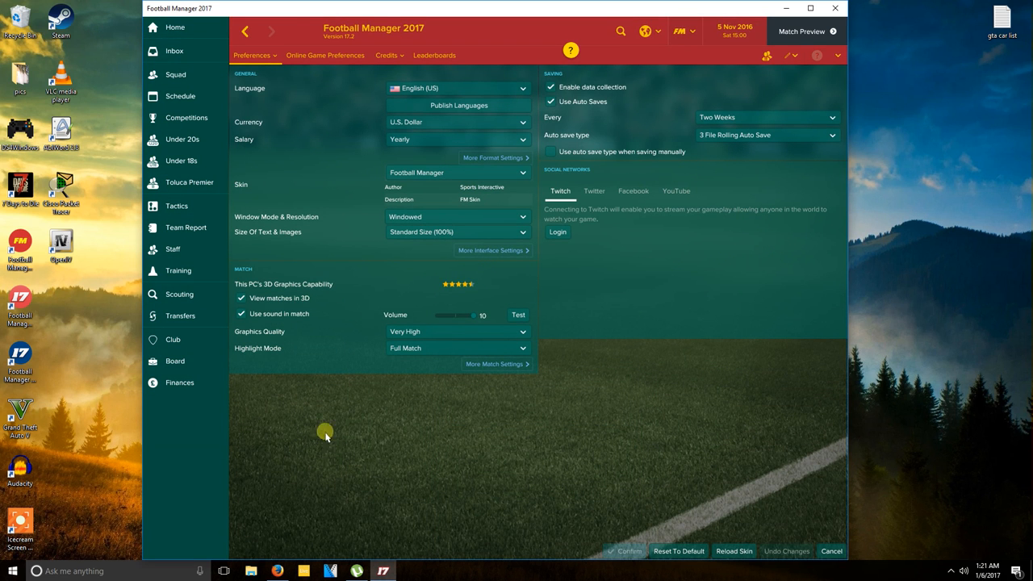
click(252, 55)
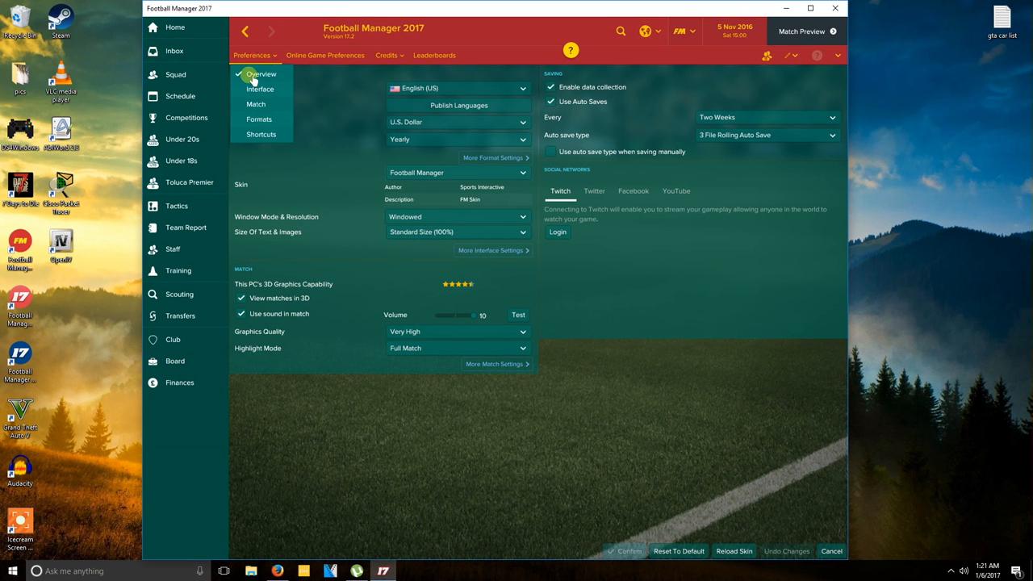
click(258, 89)
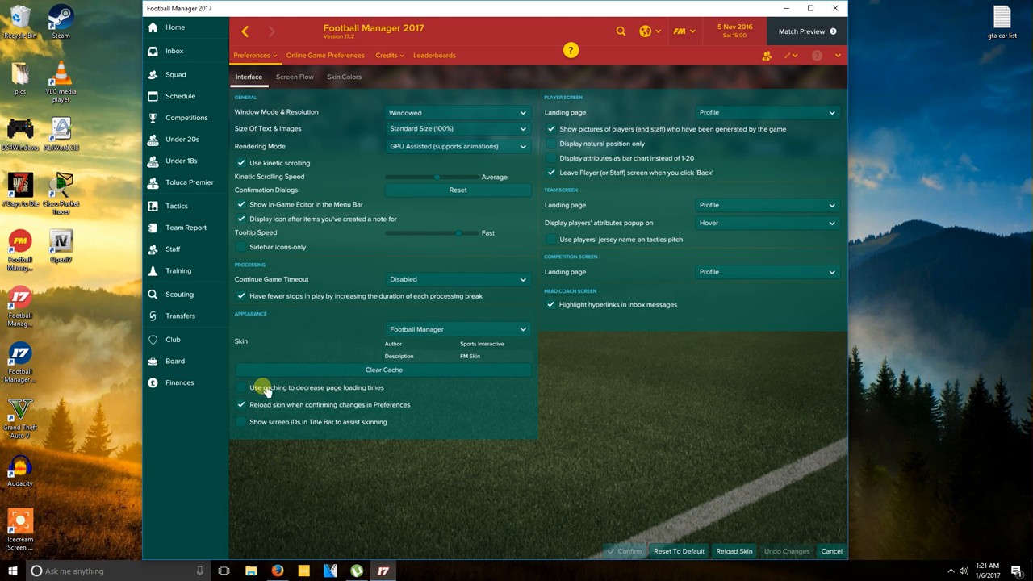
mouse_move(389, 361)
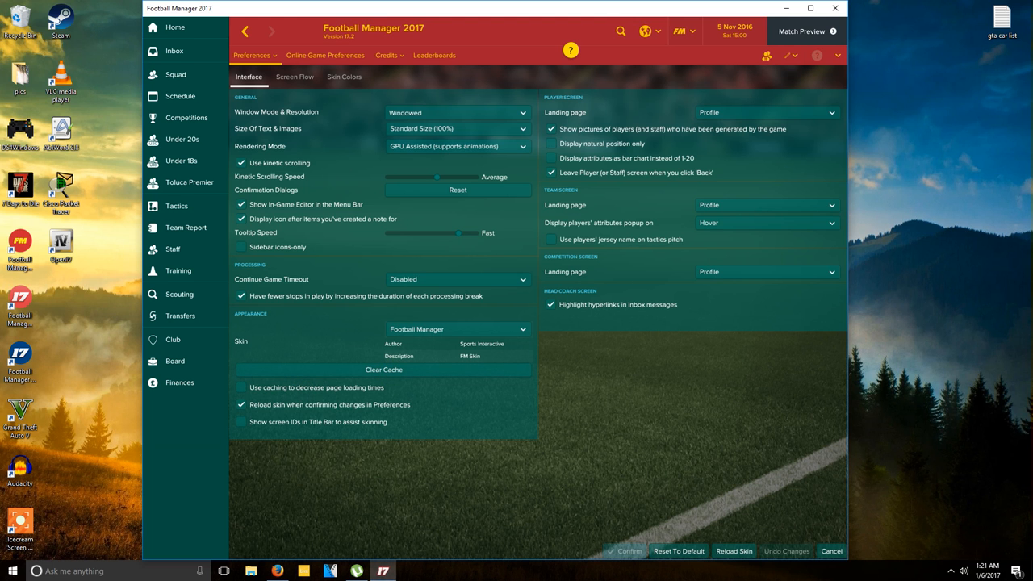
click(629, 551)
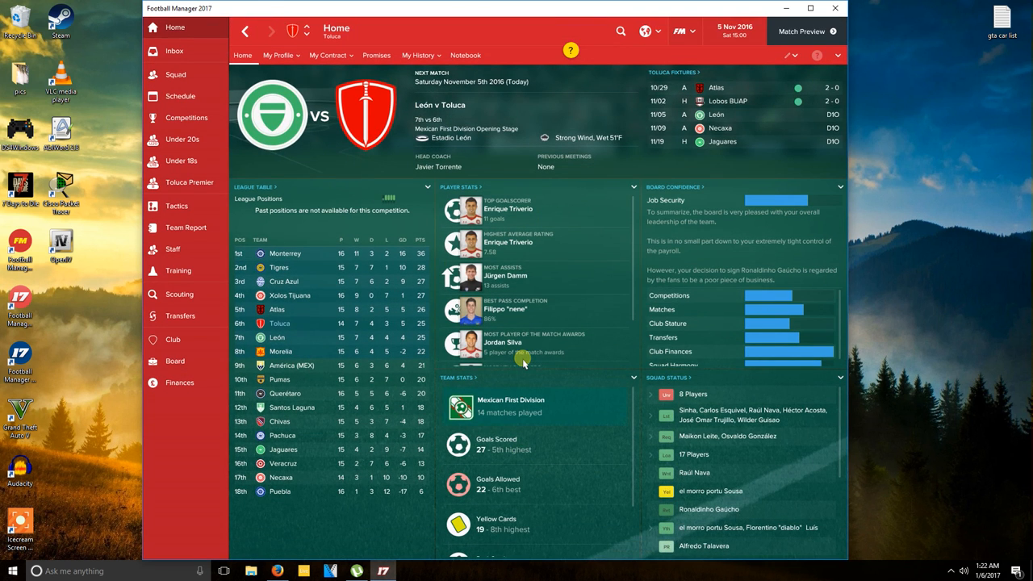
mouse_move(491, 319)
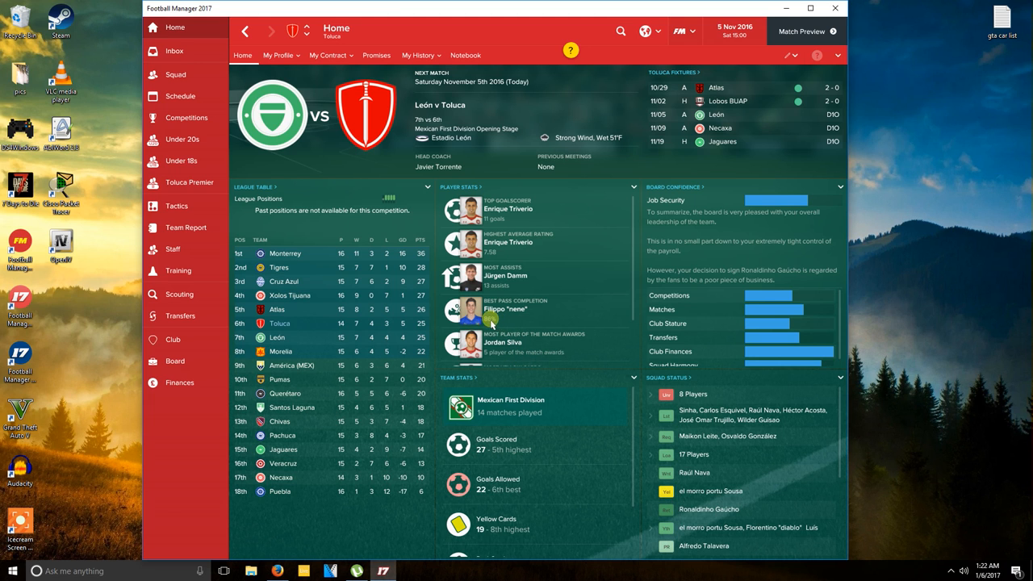
scroll(down, 3)
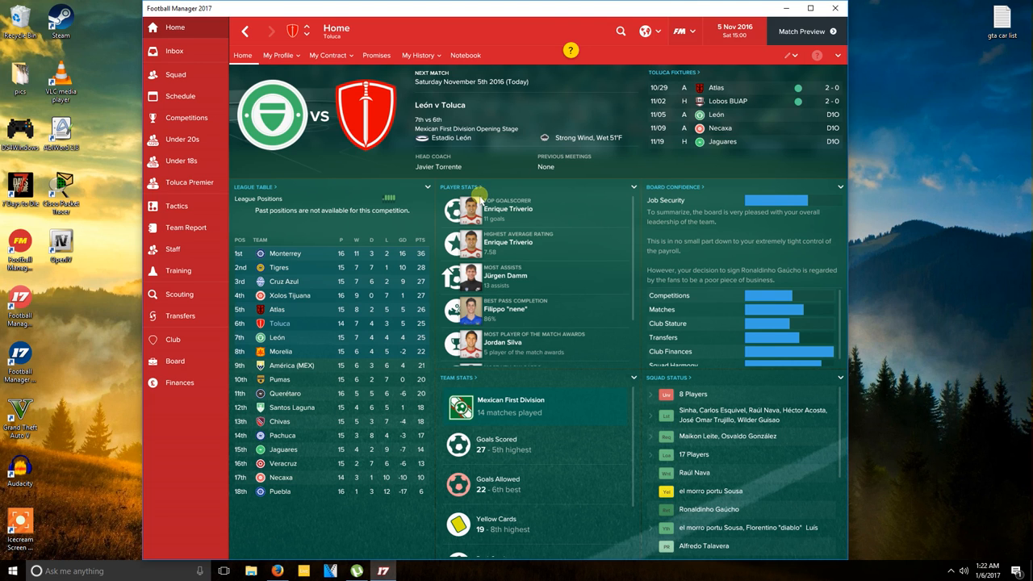
mouse_move(508, 274)
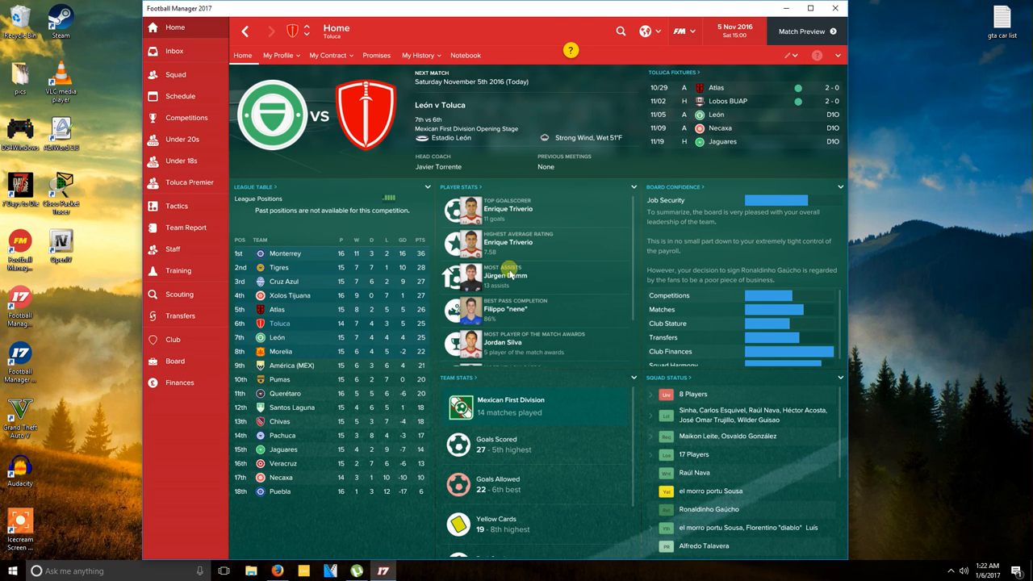
mouse_move(410, 248)
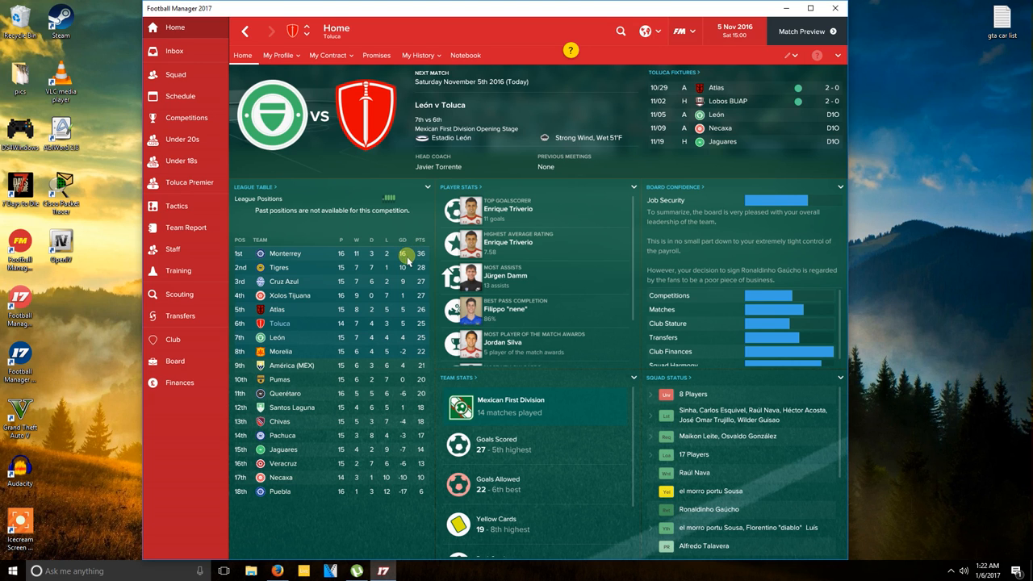
mouse_move(542, 183)
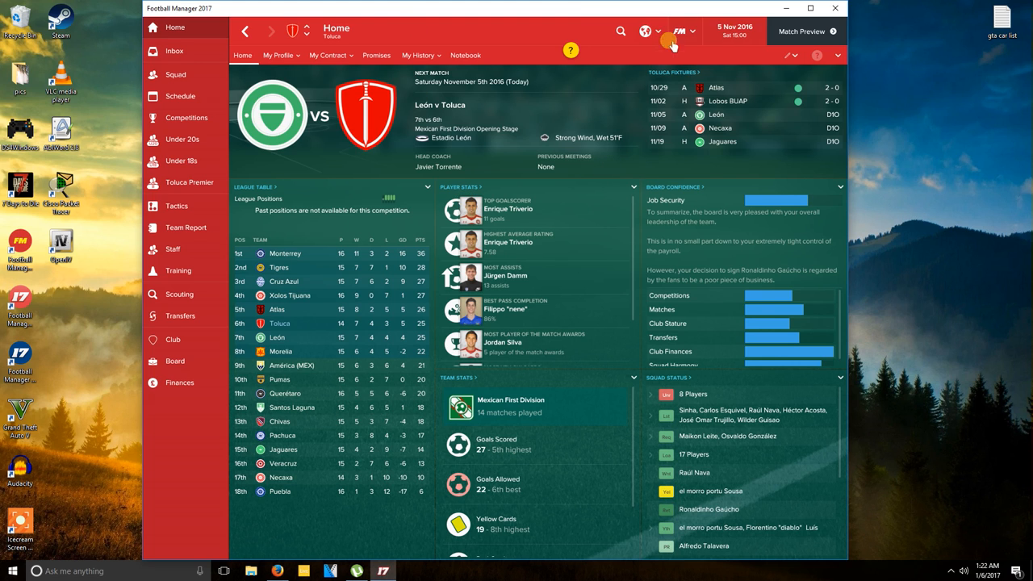
mouse_move(681, 30)
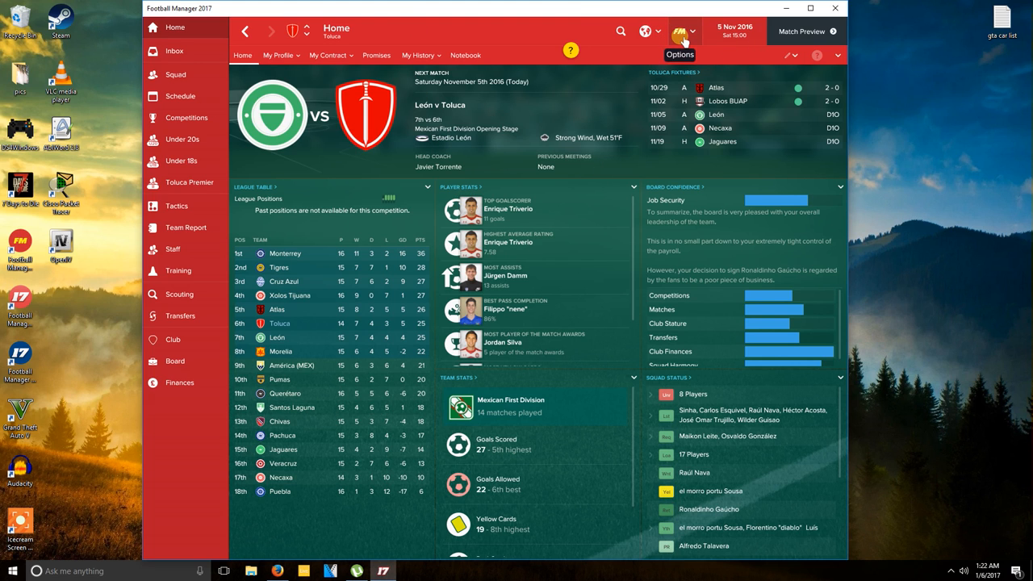